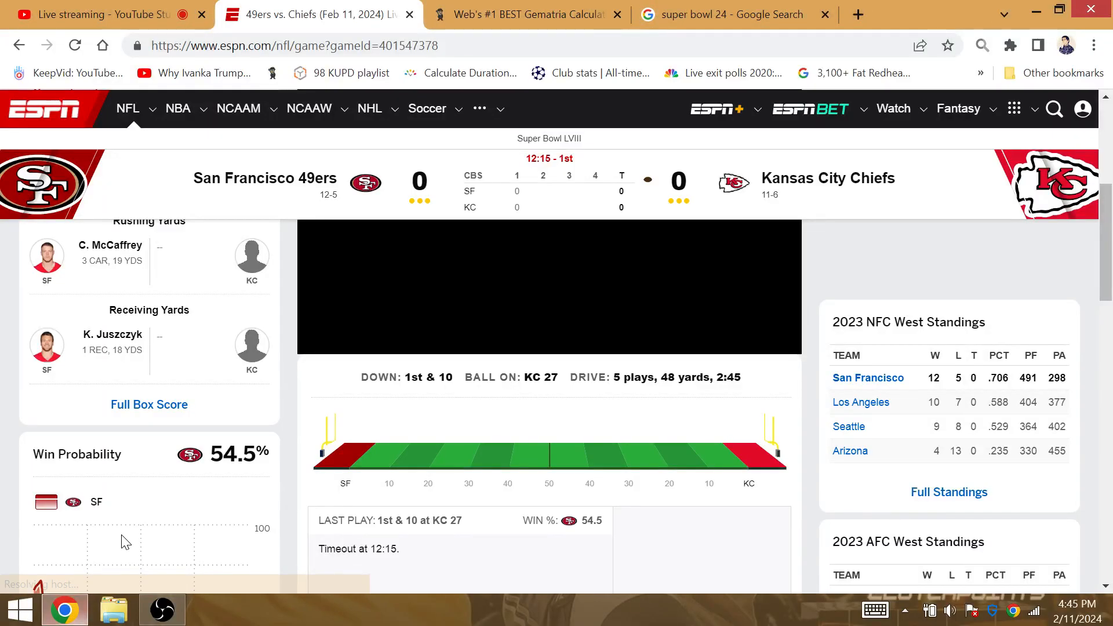
# Score 'las vegas' (86) and 'fumble' (59) in the gematria calculator
pyautogui.click(526, 15)
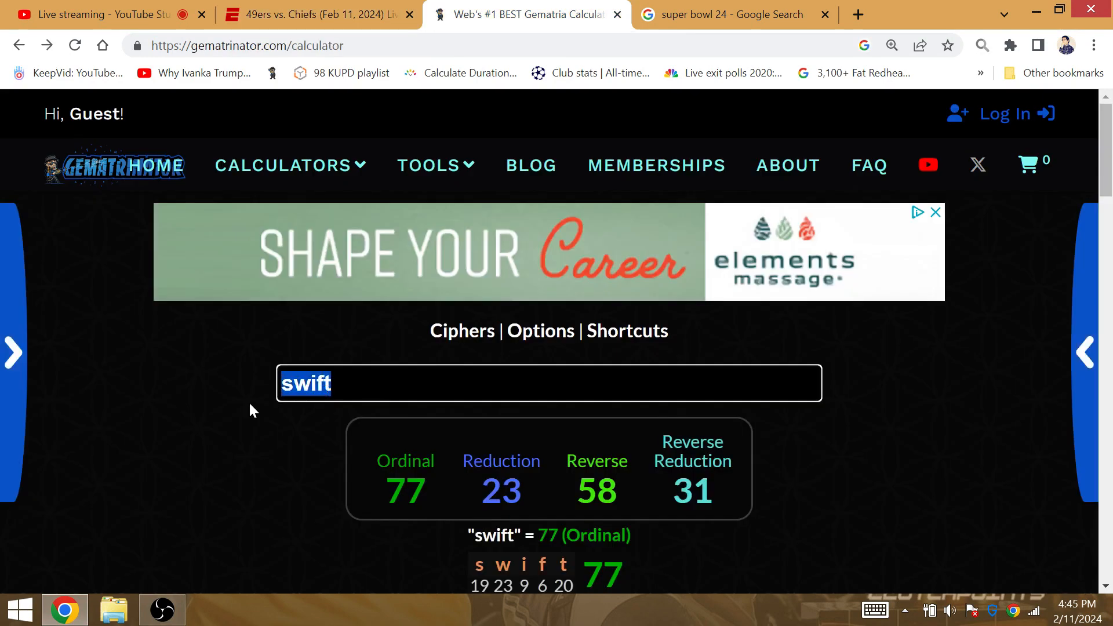
pyautogui.moveTo(258, 402)
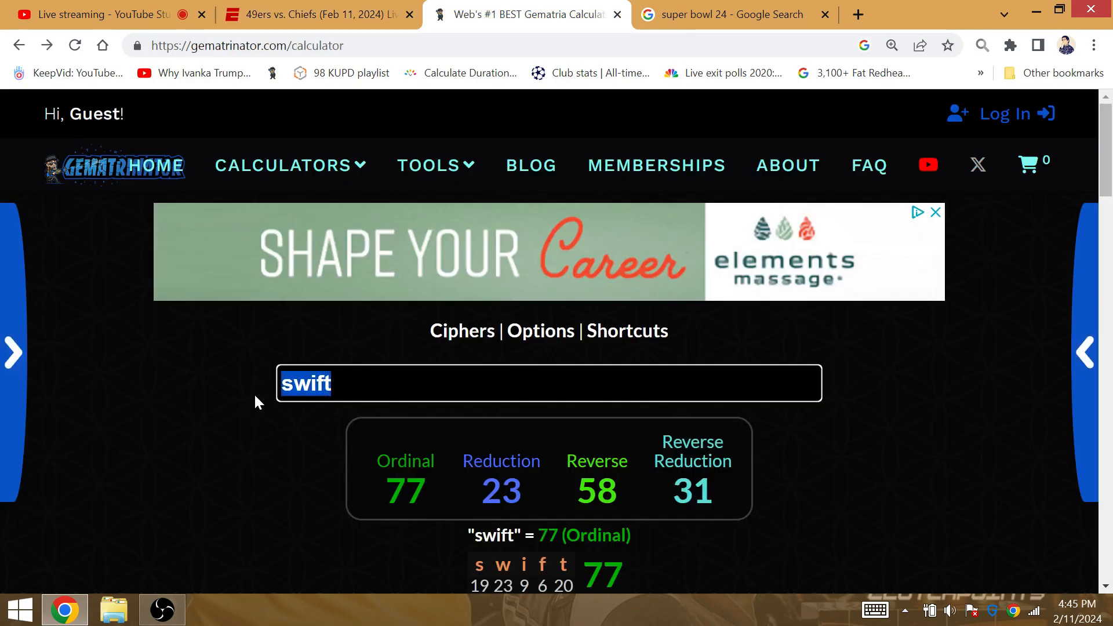
pyautogui.write('las vegas')
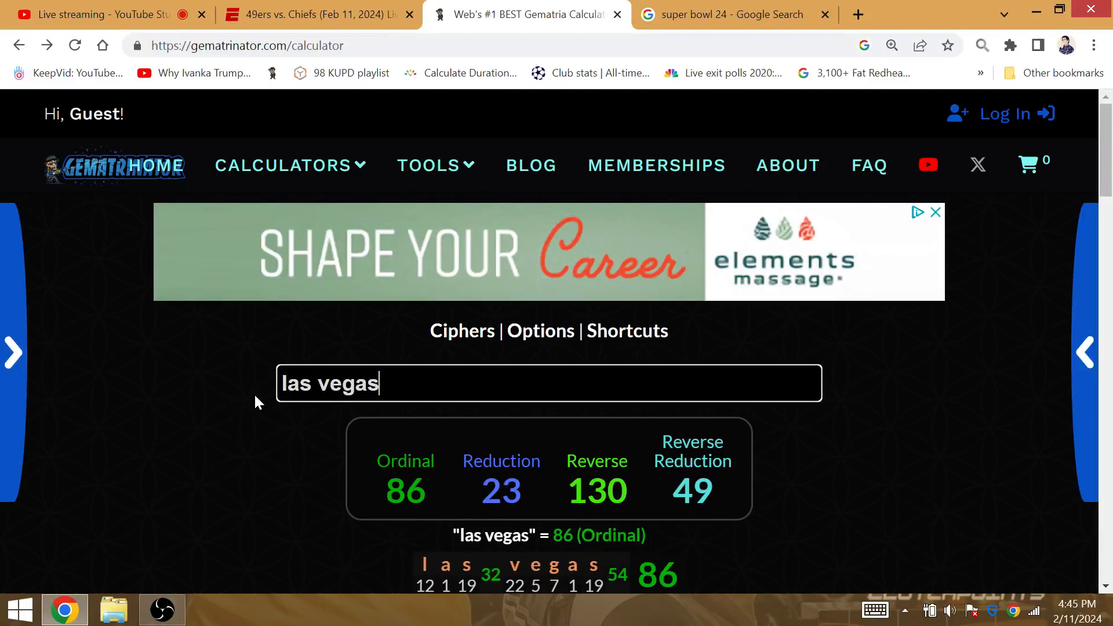
pyautogui.write('fumble')
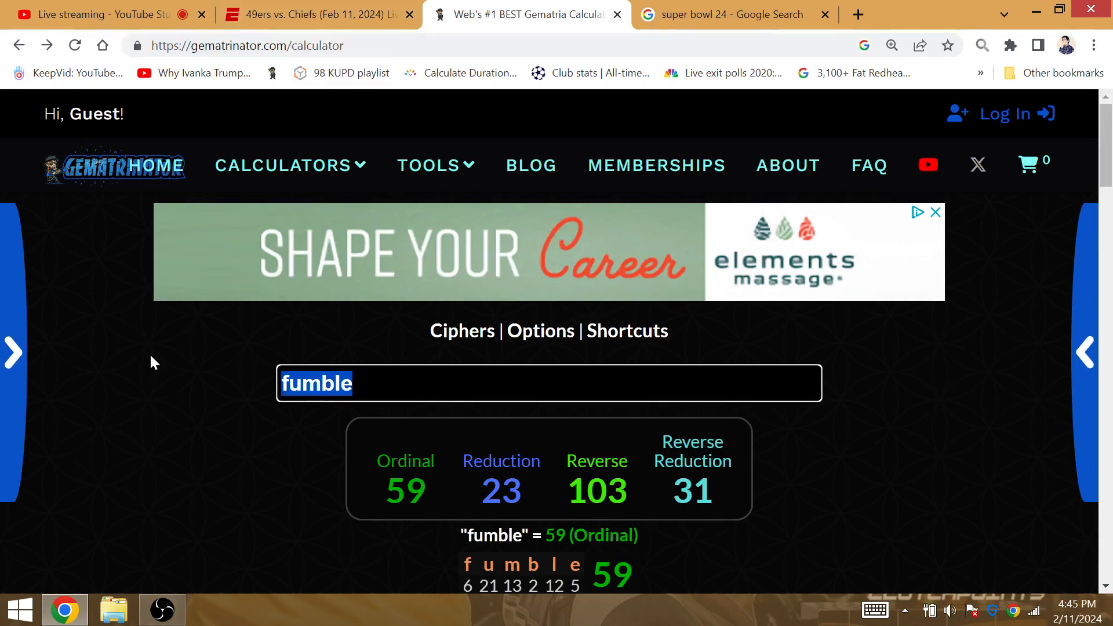
# Score 'repea' and 'mahom' (50), cross-checking the 49ers vs. Chiefs gamecast
pyautogui.write('repea')
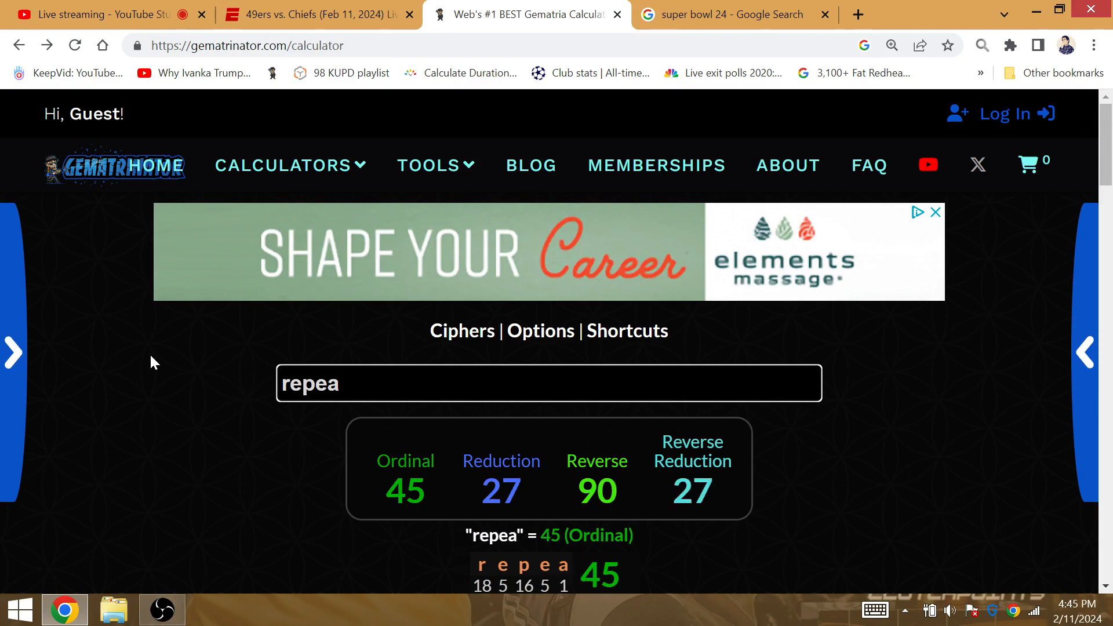
pyautogui.write('mahom')
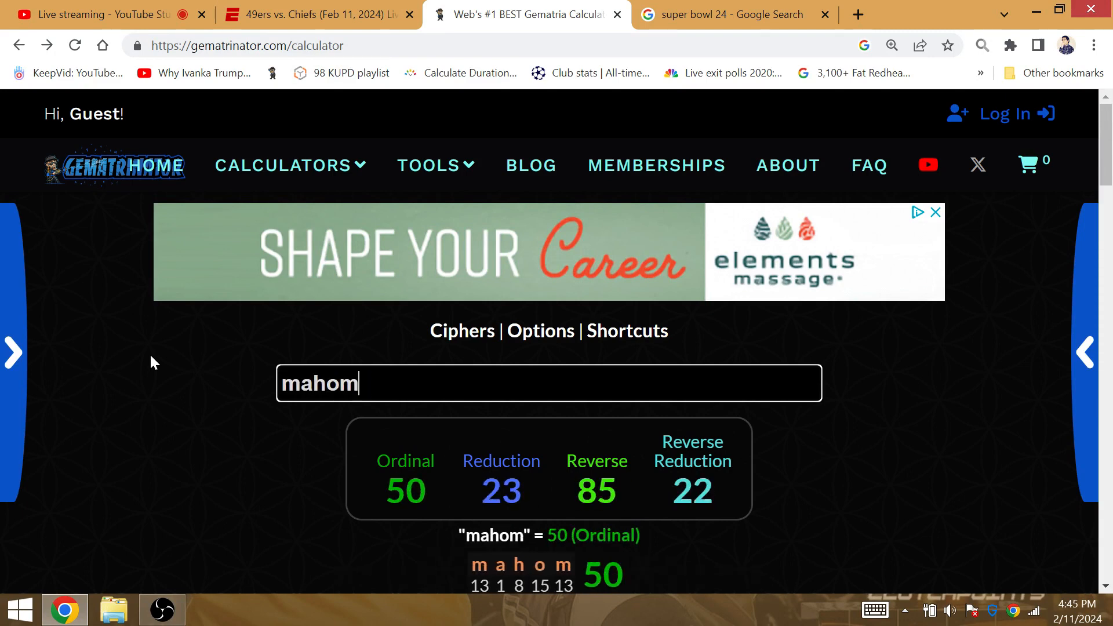
pyautogui.click(316, 15)
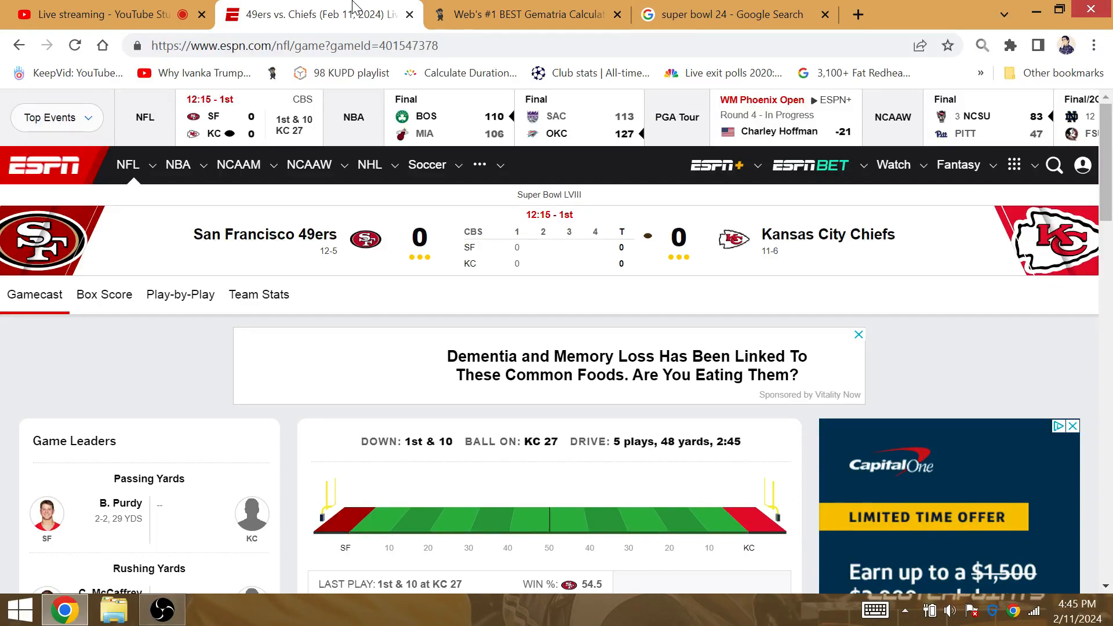
pyautogui.click(525, 15)
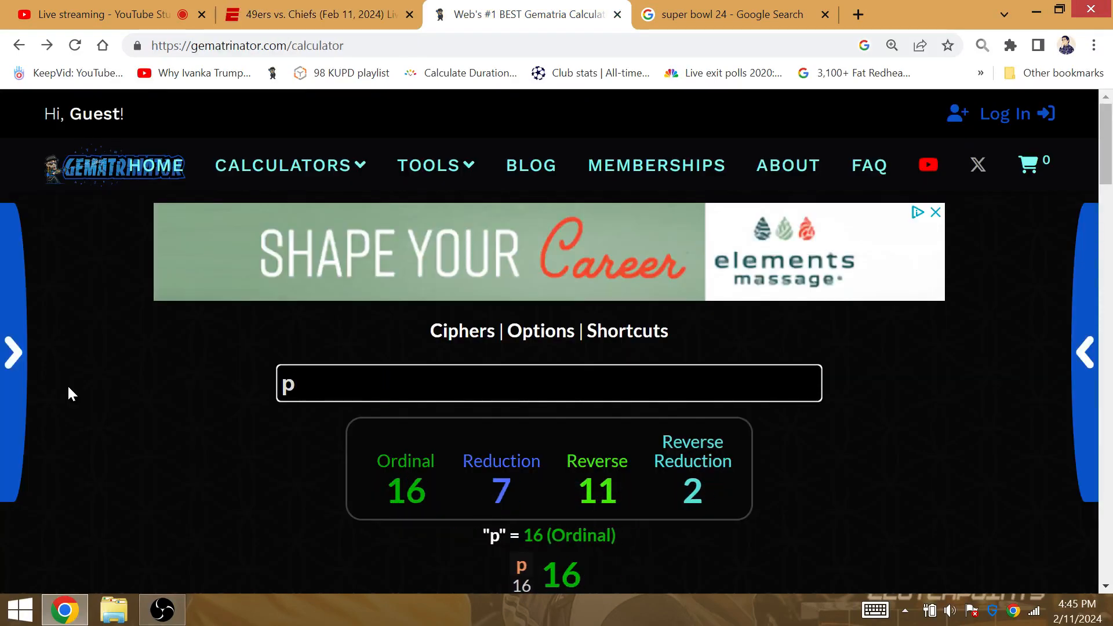
# Score 'shanahn' (65) and 'the rams' (84 Ordinal, 105 Reverse)
pyautogui.write('shanahn')
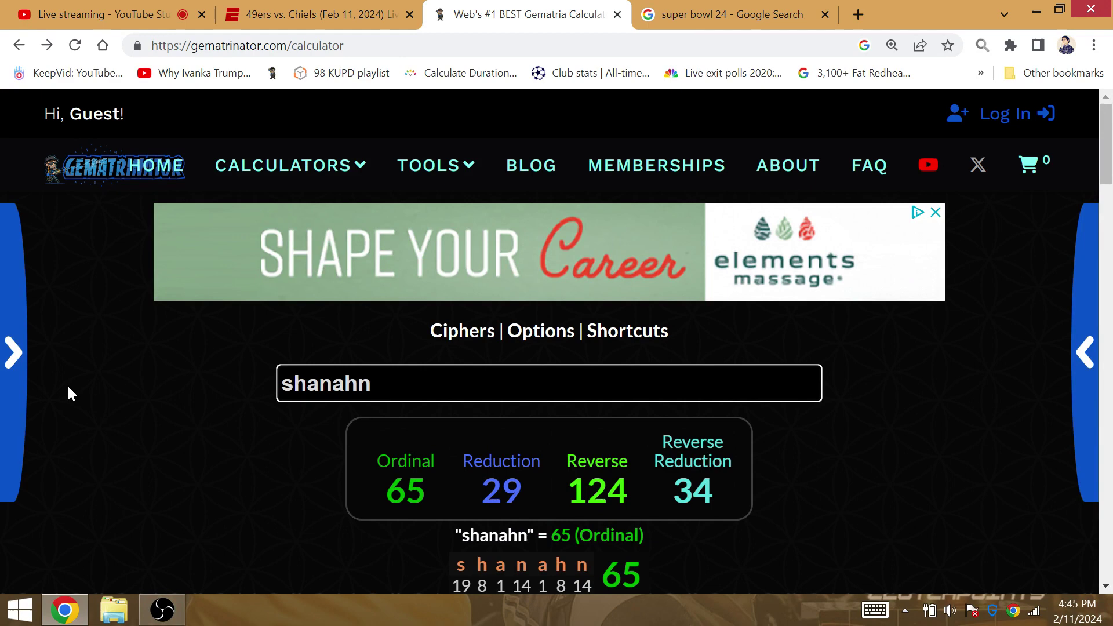
pyautogui.write('the rams')
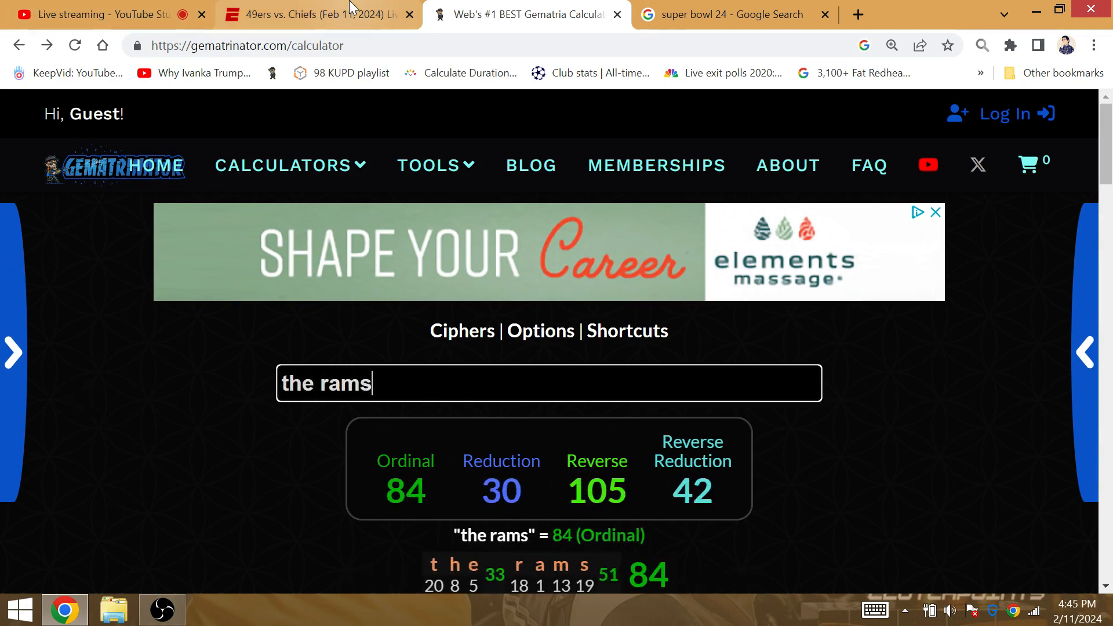
# View the 49ers vs. Chiefs play-by-play on ESPN and return to the calculator
pyautogui.click(315, 14)
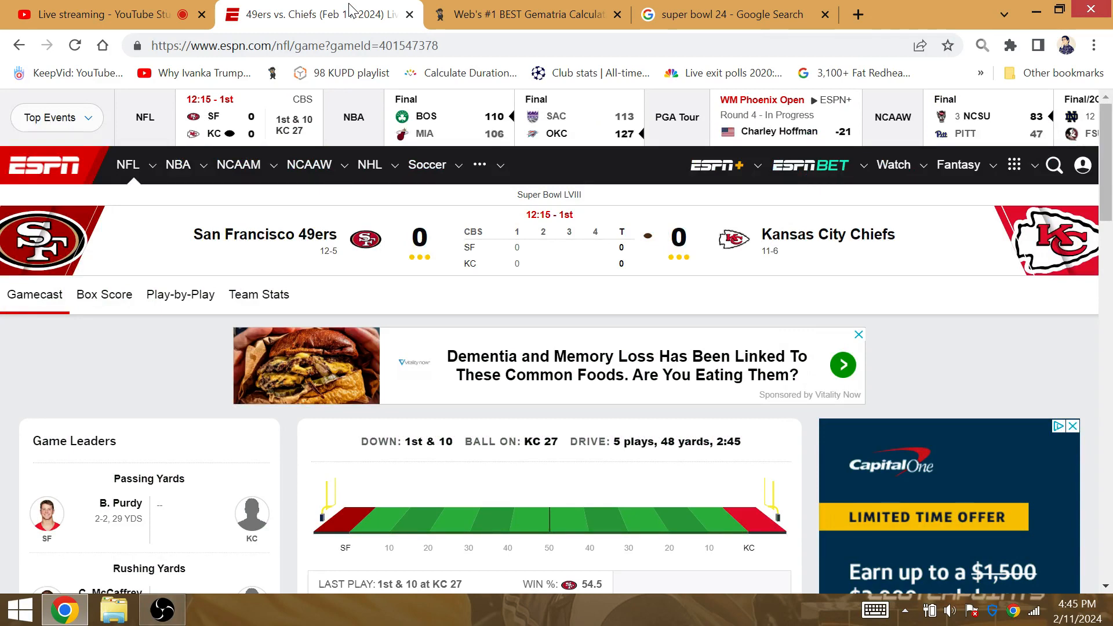
pyautogui.click(180, 295)
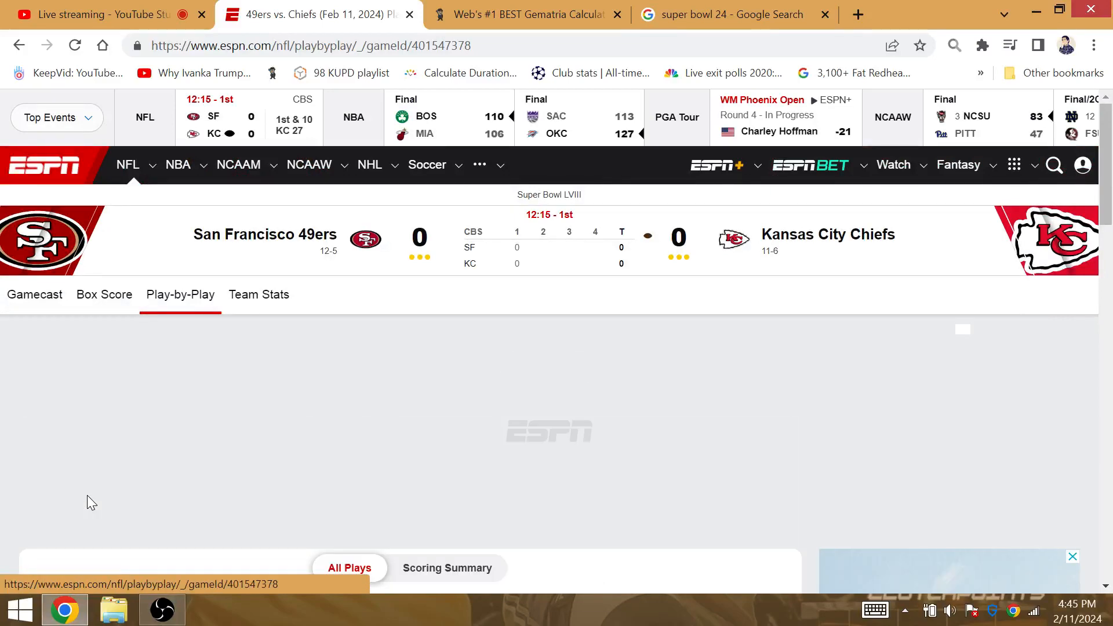
pyautogui.click(525, 15)
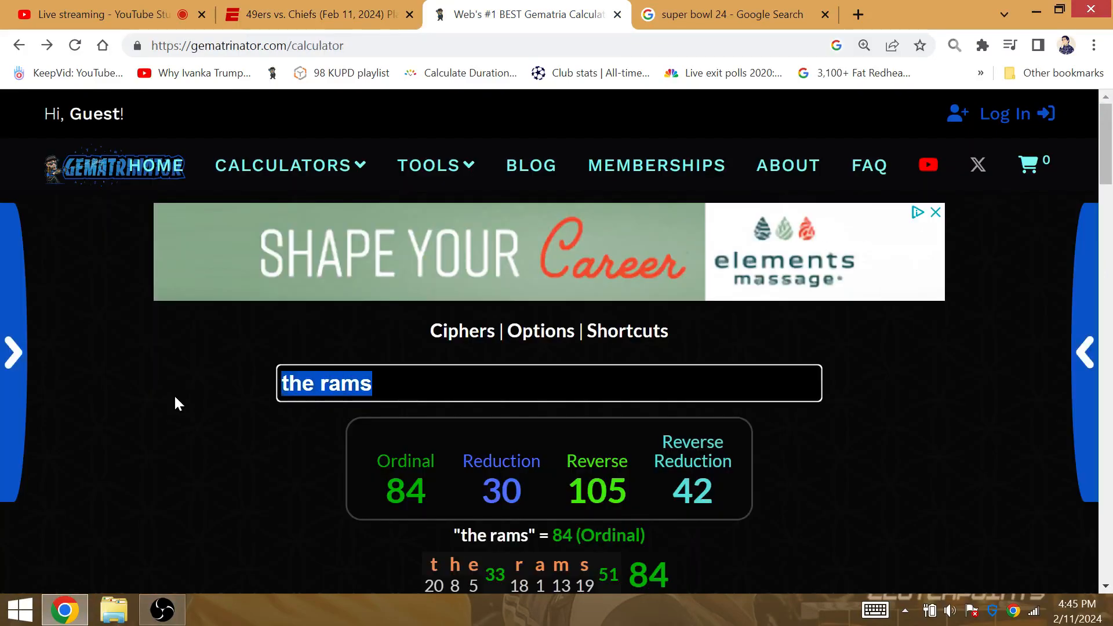
# Score 'son' (48 Ordinal) and begin 'dy' (29 Ordinal, 25 Reverse)
pyautogui.write('son')
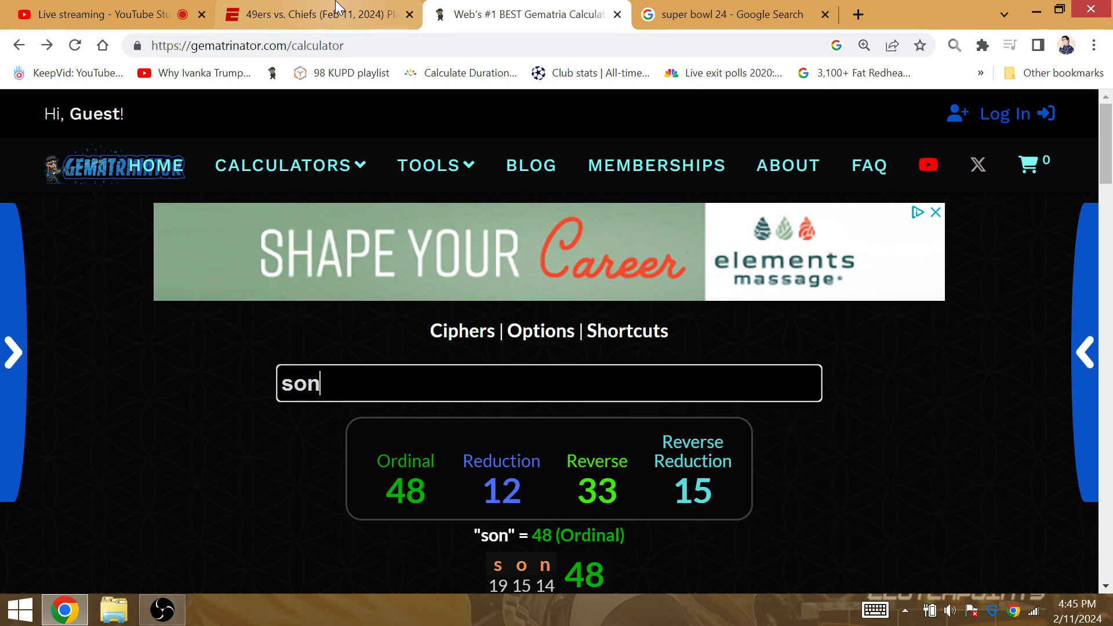
pyautogui.write('dy')
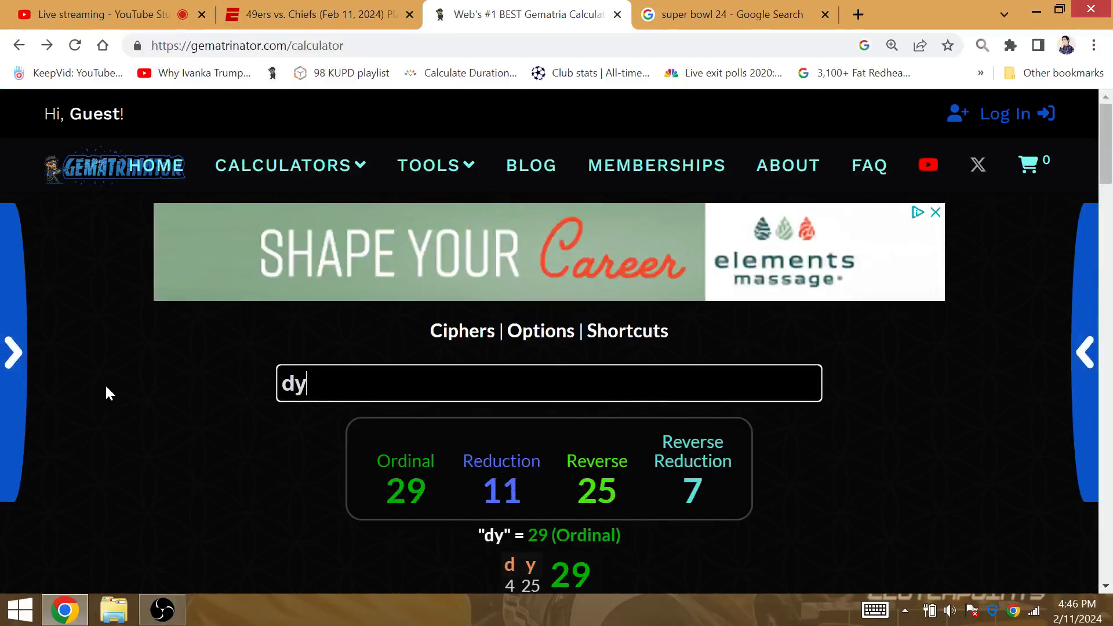